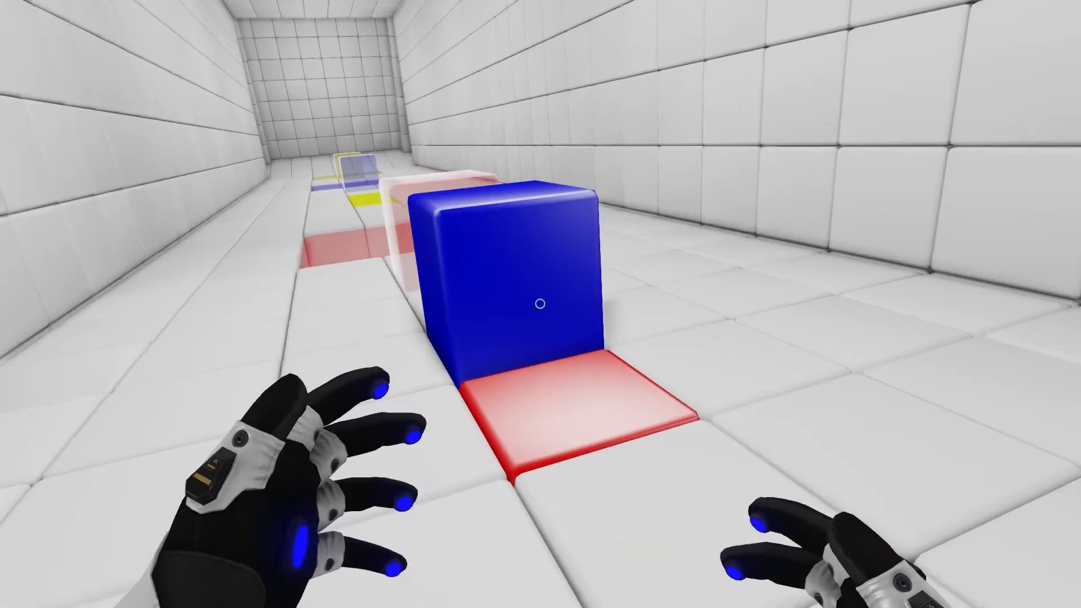
Pause the game with Esc and open the OPTIONS settings screen
key("Escape")
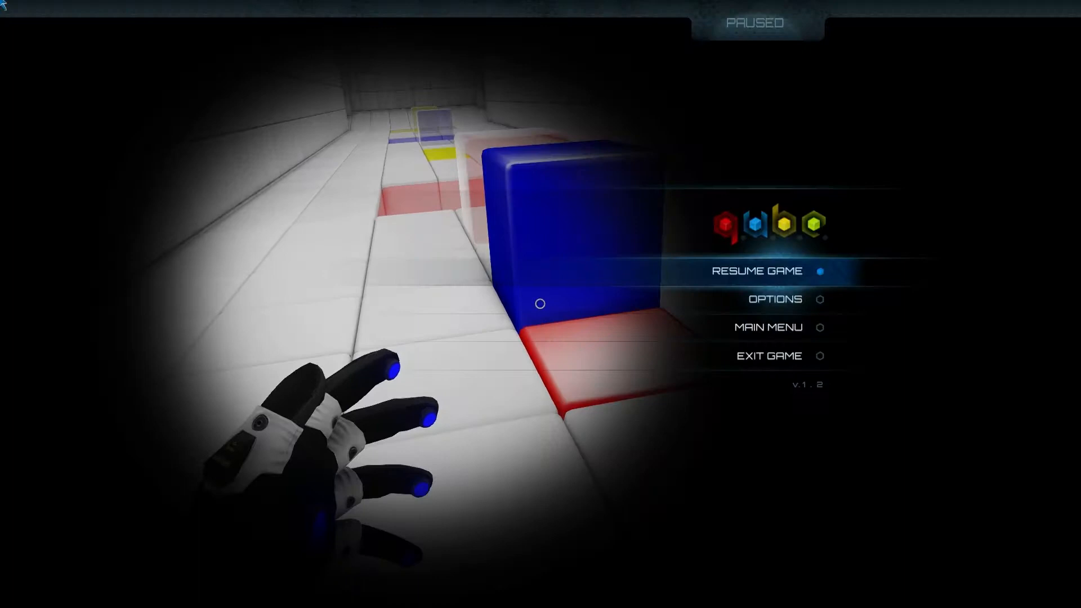
left_click(774, 299)
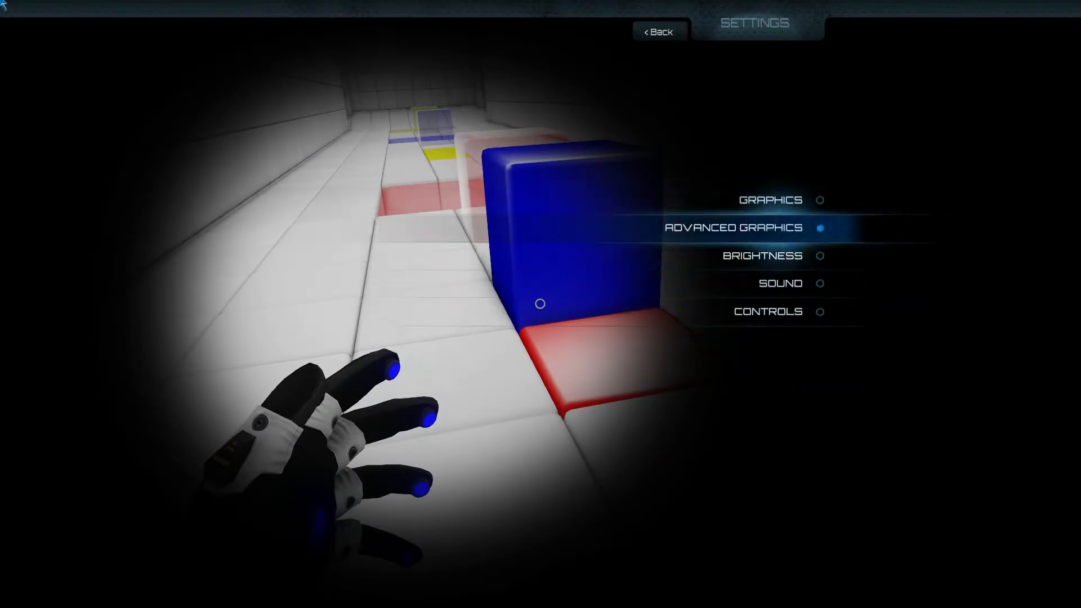
Open Controls Layout and rebind Left Glove to the controller B button (XboxTypeS_B)
left_click(768, 311)
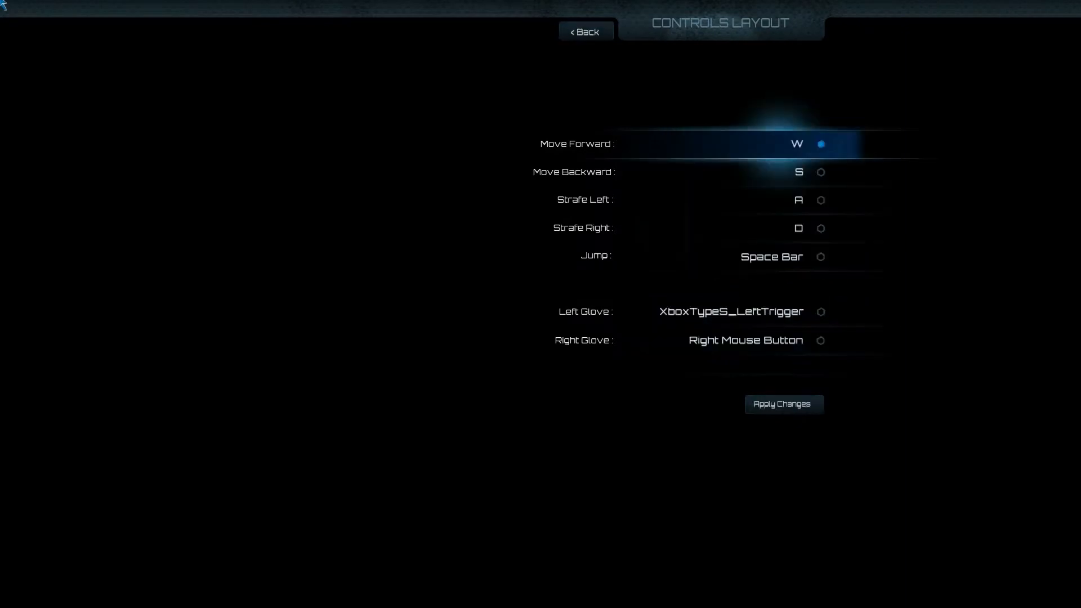
left_click(820, 172)
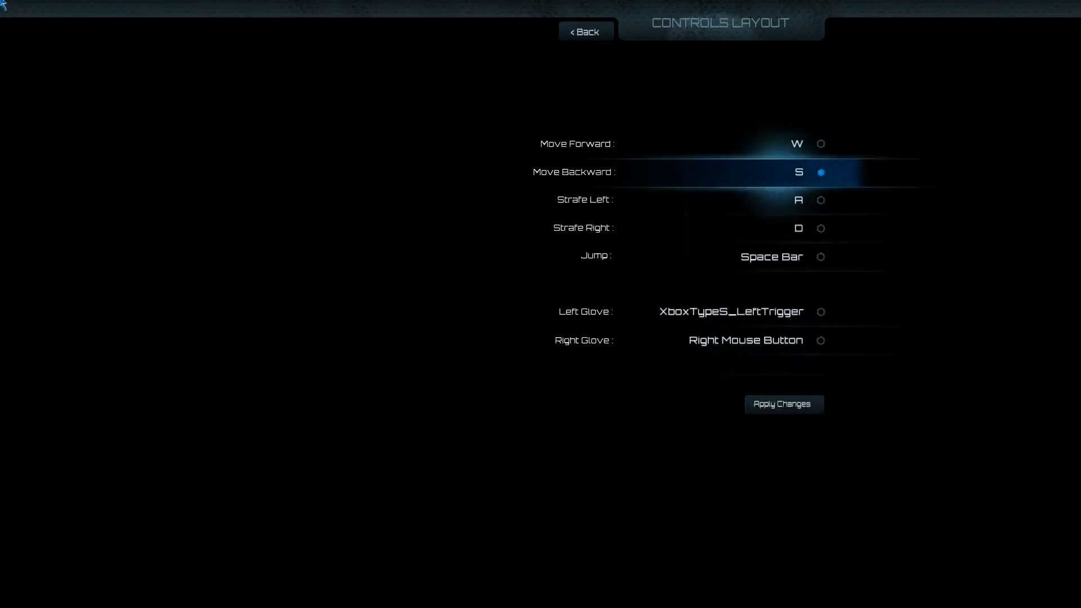
left_click(820, 171)
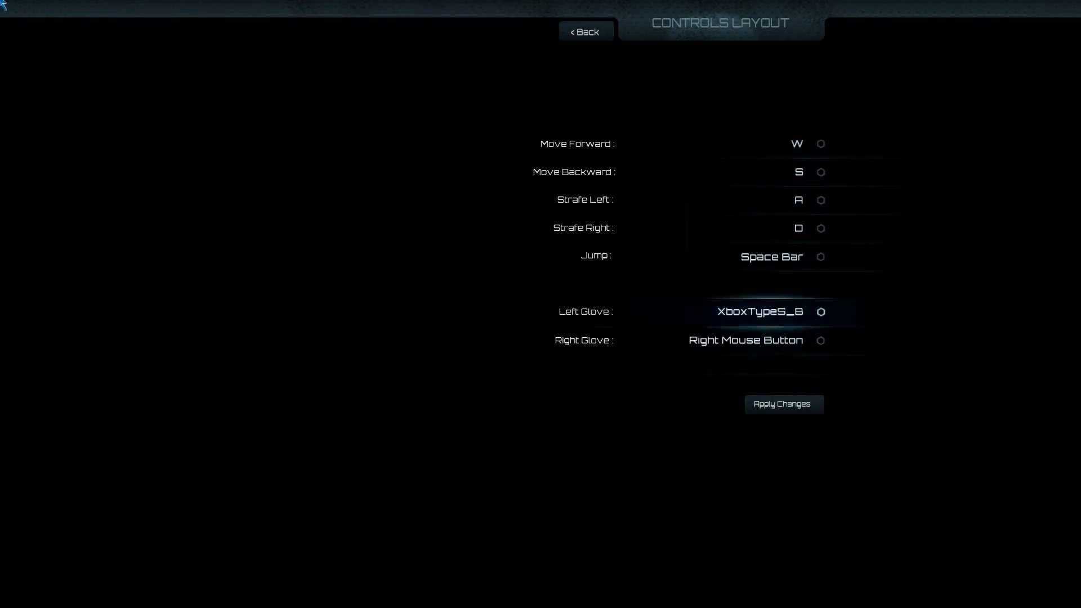
left_click(745, 340)
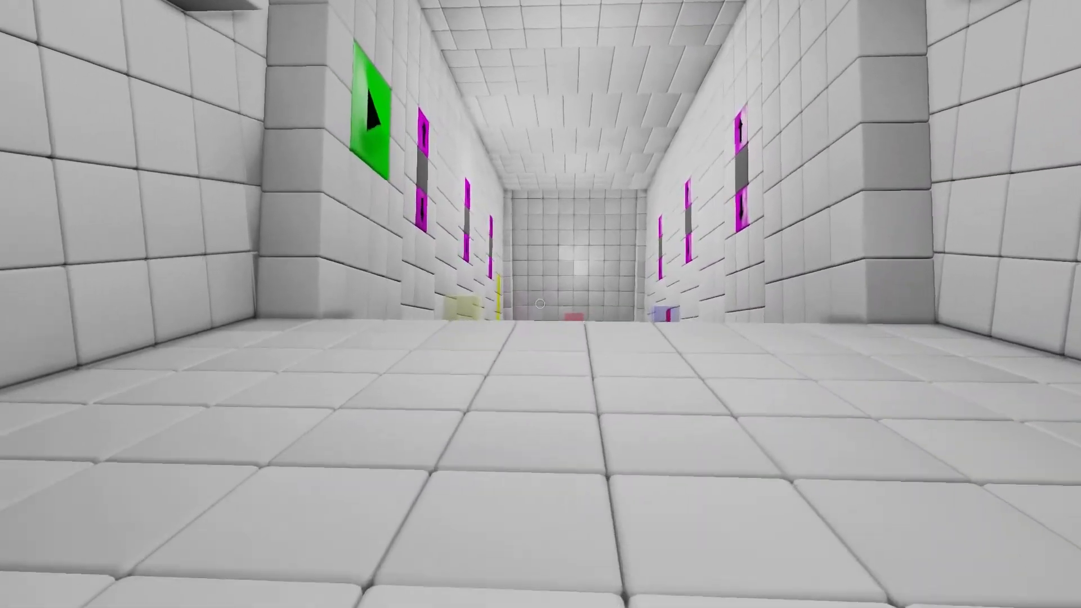
mouse_move(541, 304)
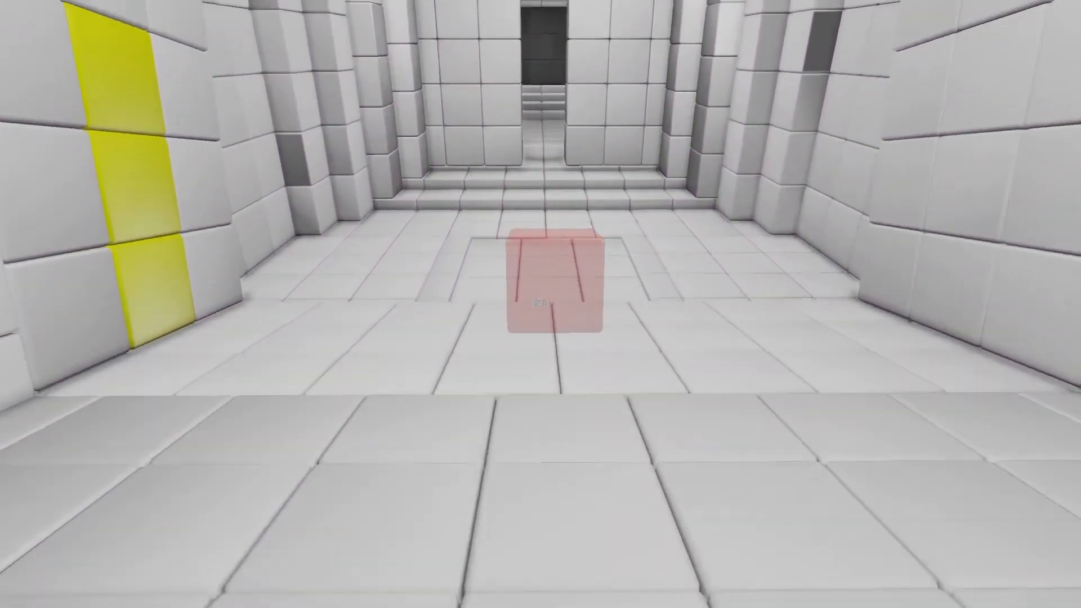
Walk past the red block and up the steps into the grey exit corridor
key("w")
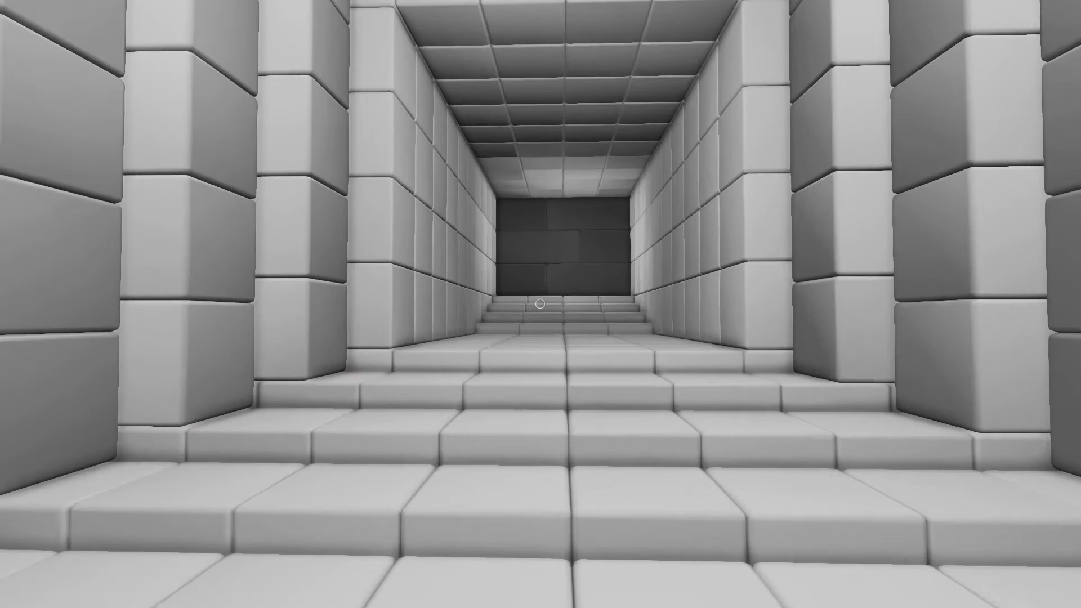